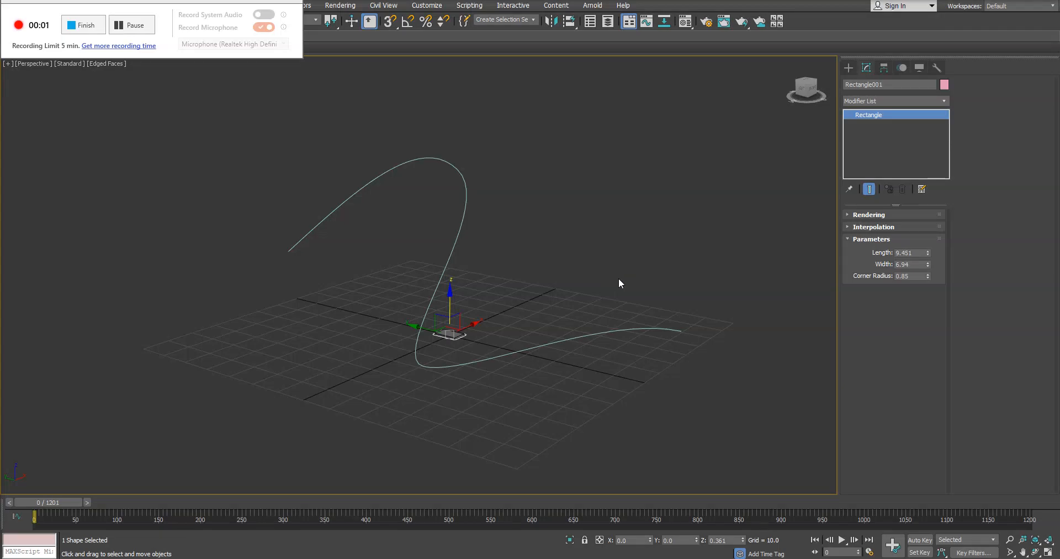
{"action": "mouse_move", "coordinate": [422, 345]}
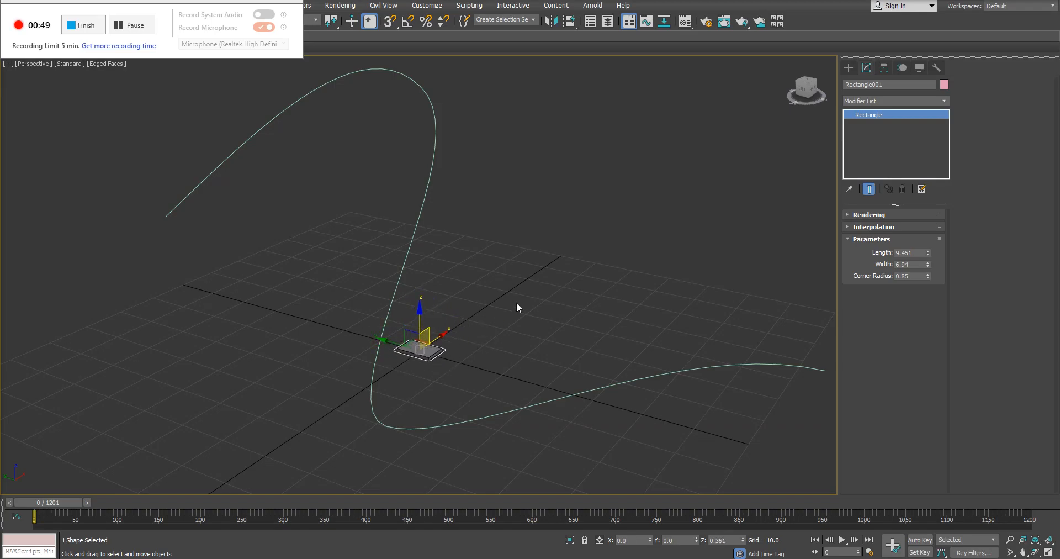
{"action": "mouse_move", "coordinate": [446, 370]}
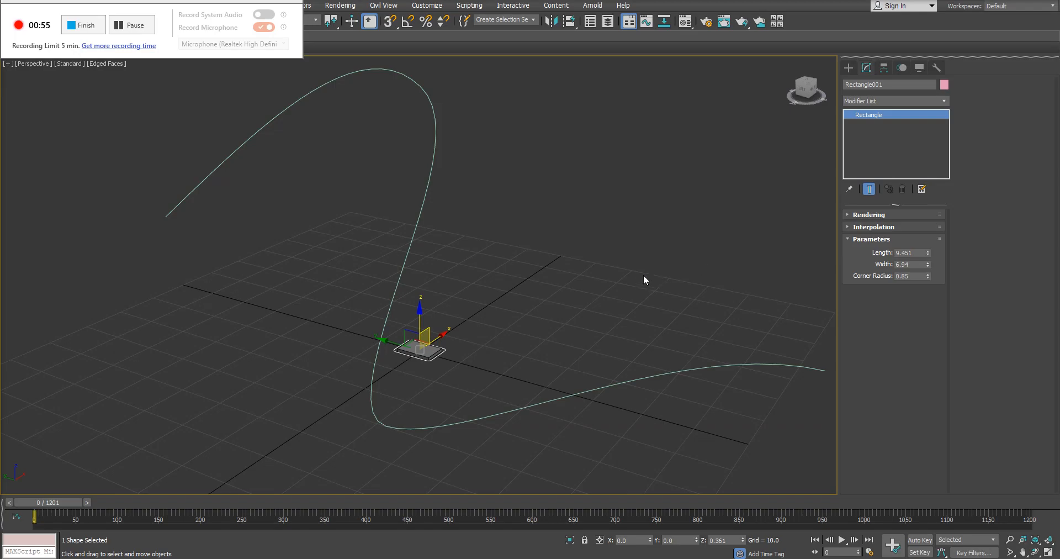
{"action": "mouse_move", "coordinate": [562, 310]}
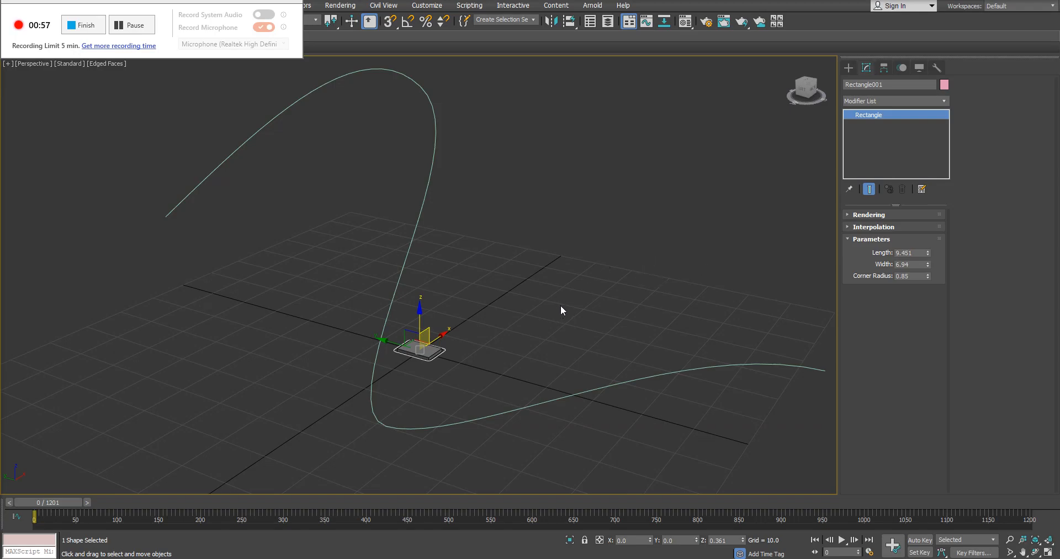
Step: In the Motion panel, expand Assign Controller and select the Position track
{"action": "left_click", "coordinate": [901, 68]}
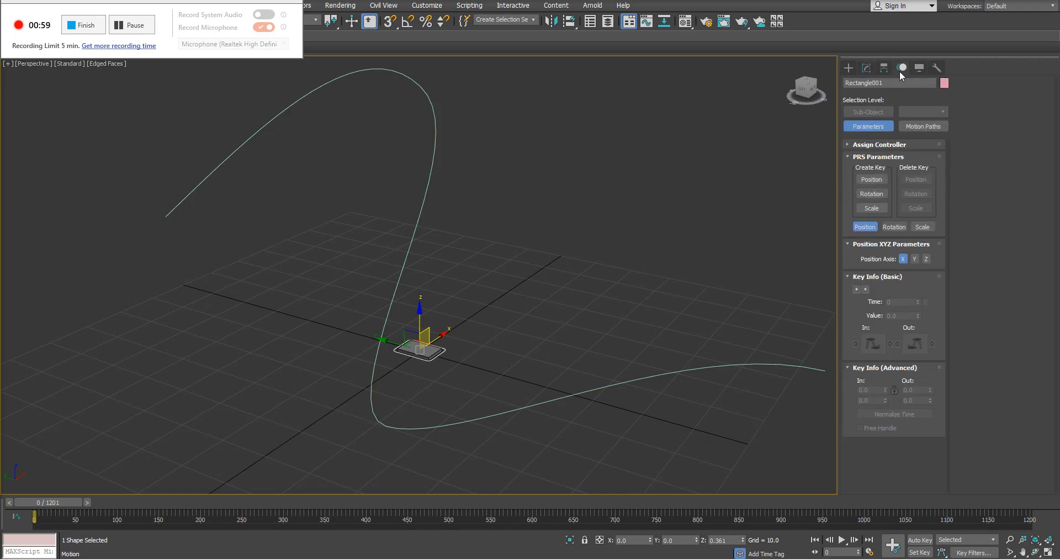
{"action": "left_click", "coordinate": [879, 144]}
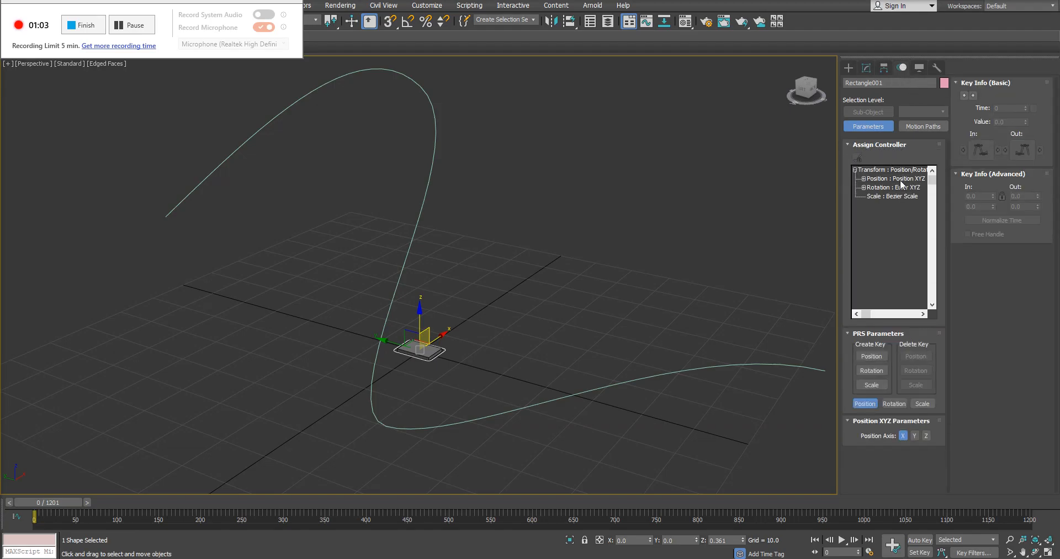
{"action": "left_click", "coordinate": [892, 178]}
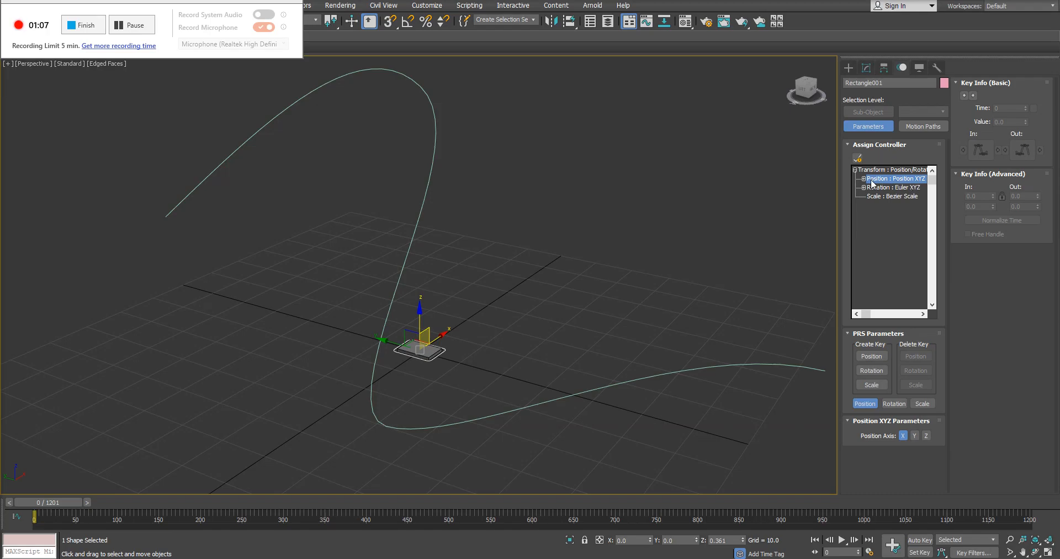
{"action": "mouse_move", "coordinate": [857, 158]}
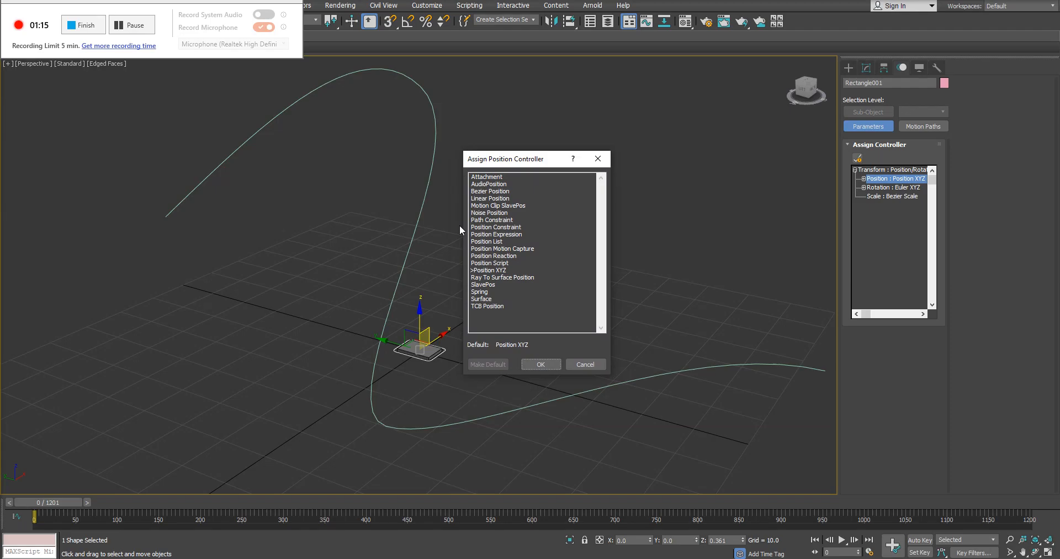
{"action": "mouse_move", "coordinate": [481, 186]}
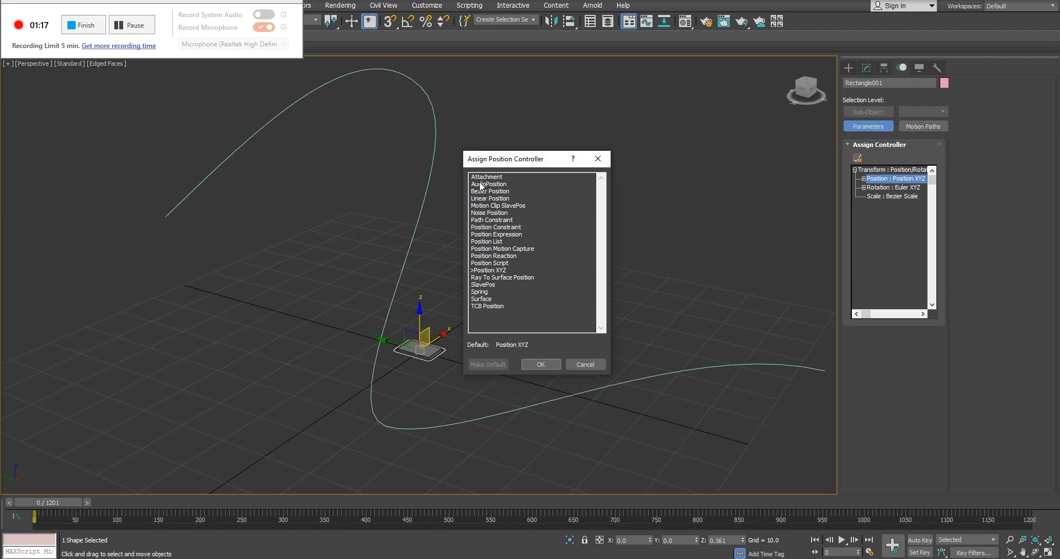
Step: Assign Path Constraint as the rectangle's position controller
{"action": "left_click", "coordinate": [491, 220]}
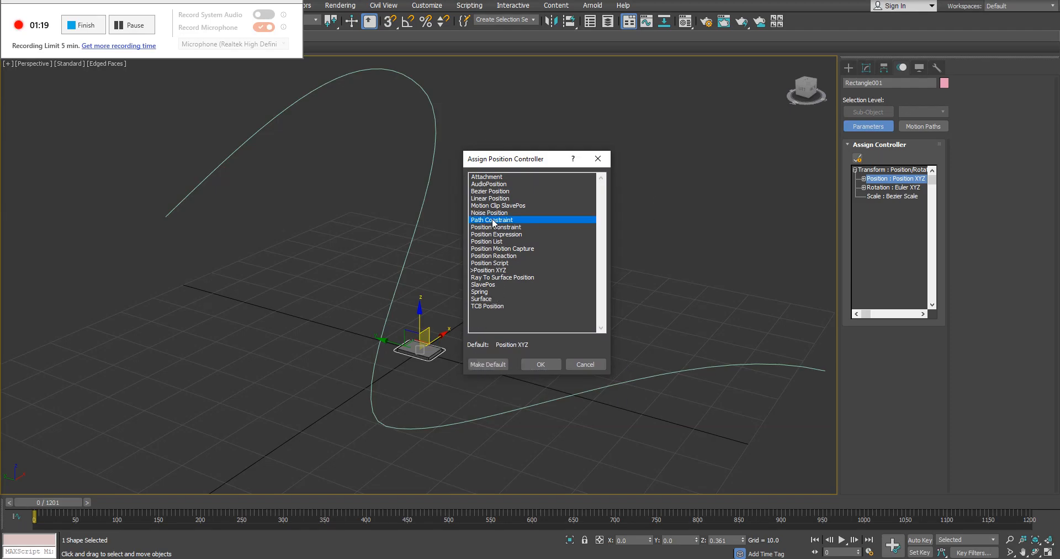
{"action": "left_click", "coordinate": [540, 364]}
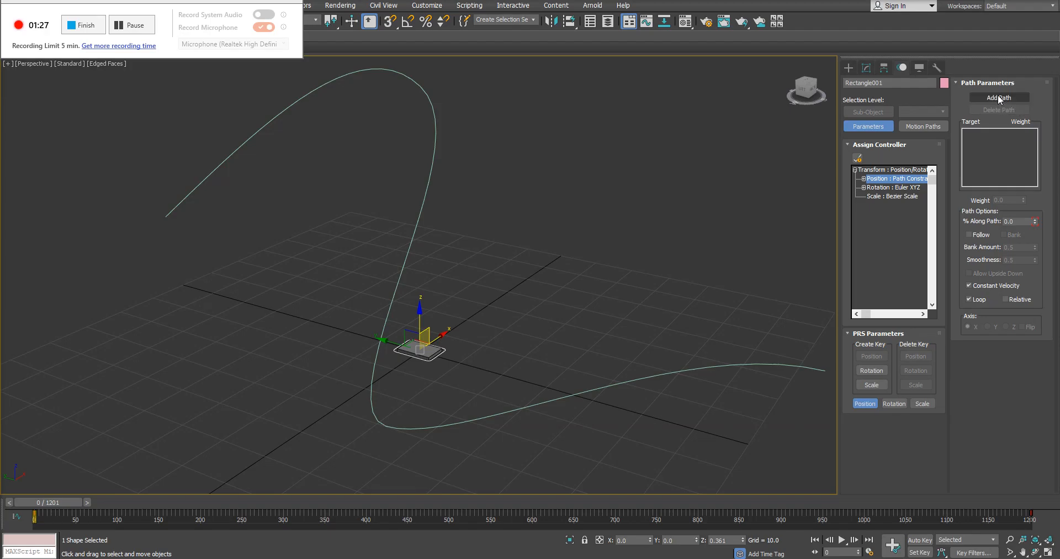
Step: Add the curved spline as the rectangle's path and scrub to preview its motion
{"action": "left_click", "coordinate": [999, 97]}
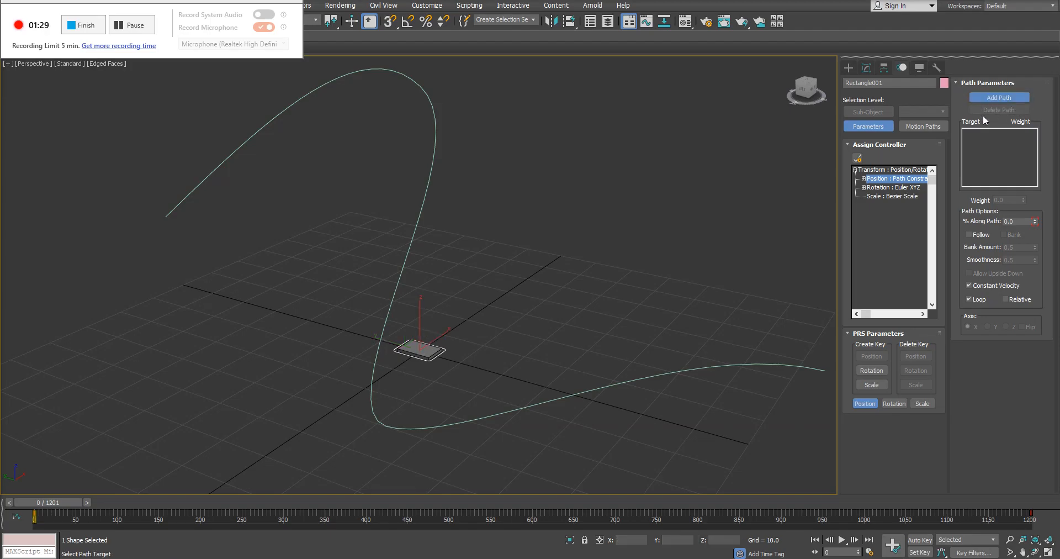
{"action": "left_click", "coordinate": [999, 96]}
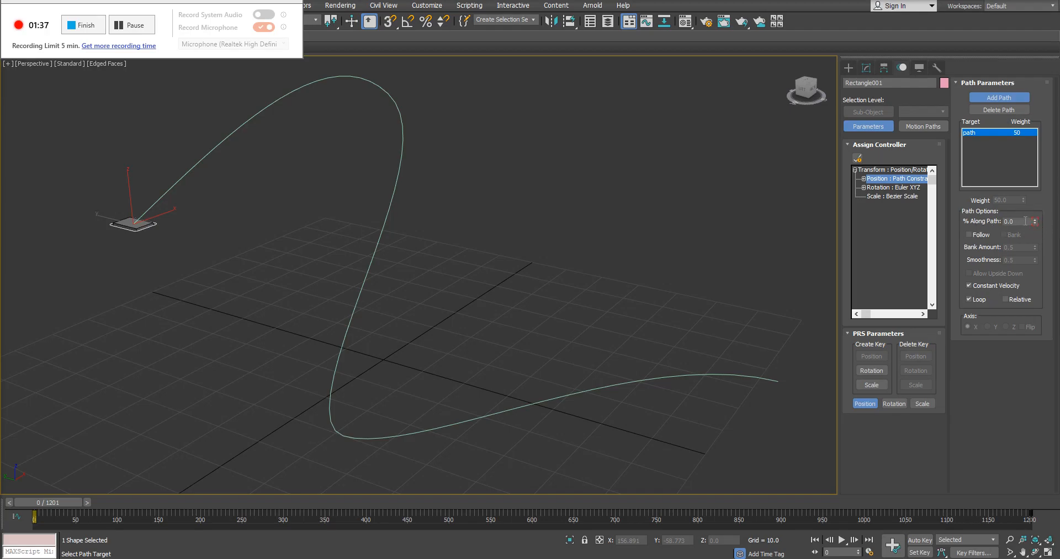
{"action": "left_click", "coordinate": [1033, 218]}
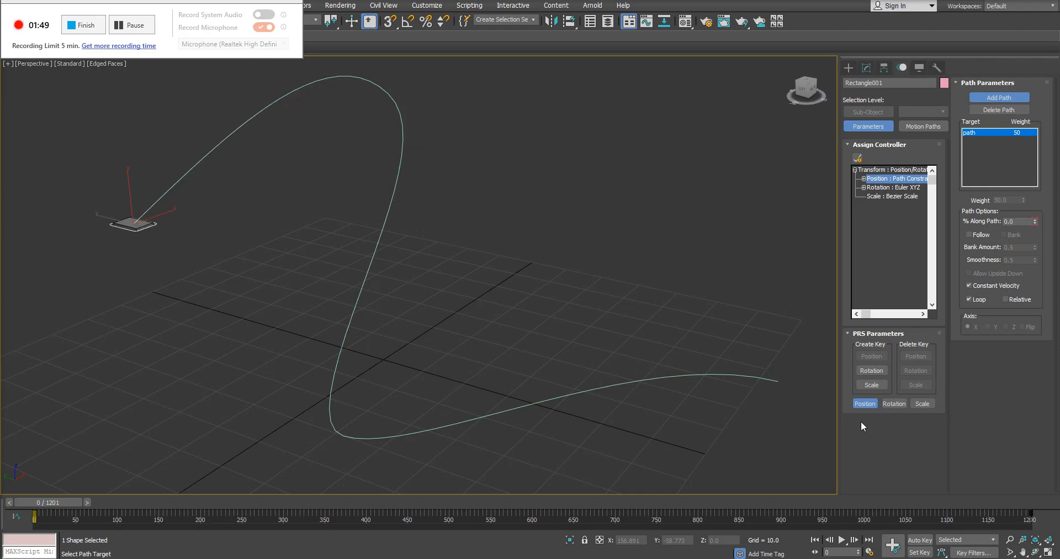
{"action": "left_click_drag", "start_coordinate": [14, 515], "coordinate": [79, 514]}
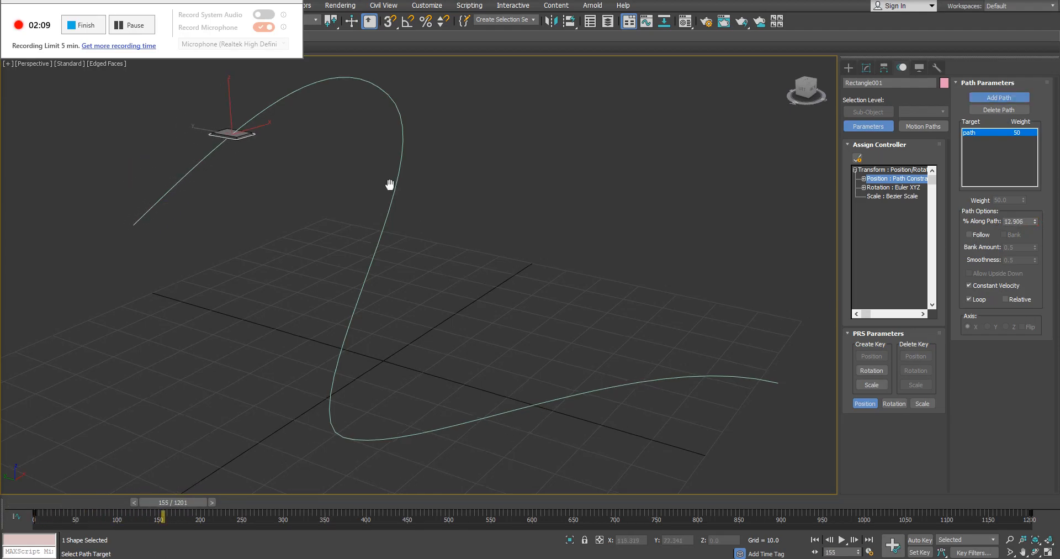
{"action": "left_click", "coordinate": [842, 539]}
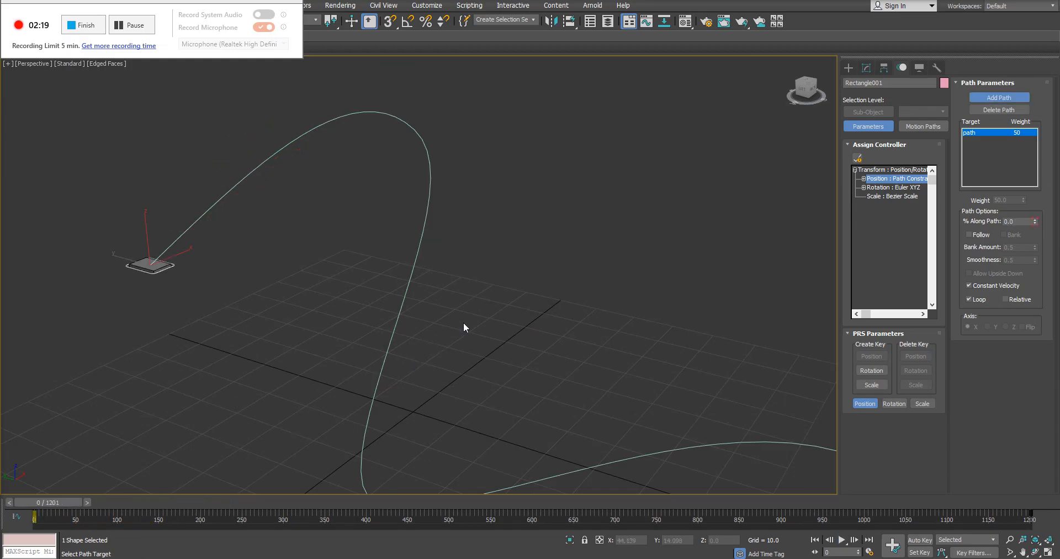
{"action": "mouse_move", "coordinate": [534, 318]}
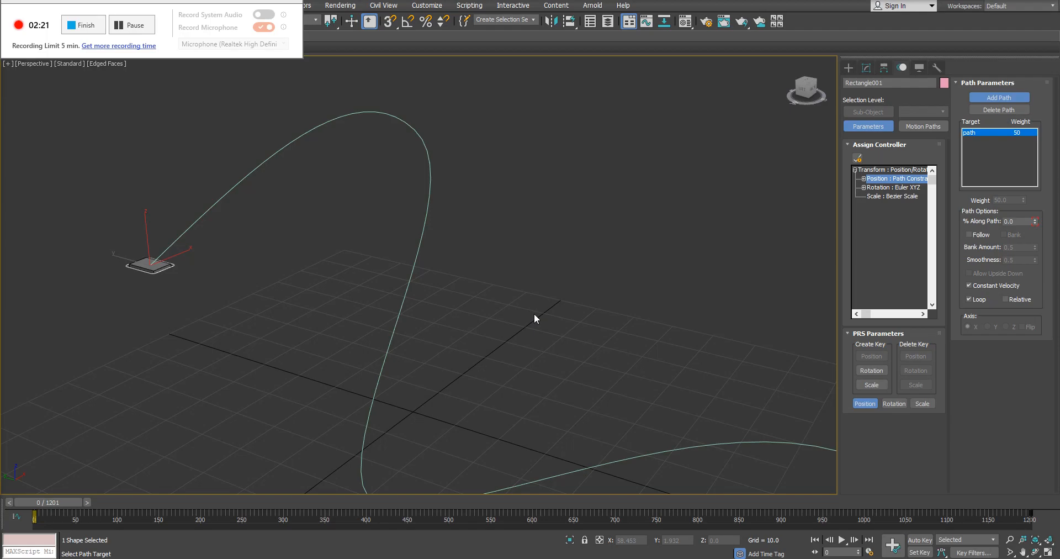
{"action": "mouse_move", "coordinate": [529, 315]}
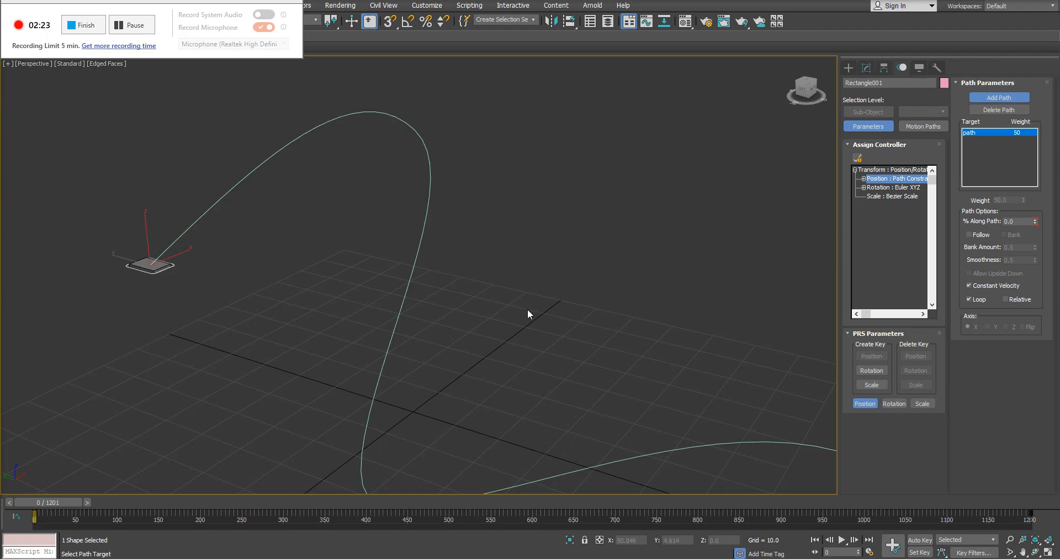
{"action": "mouse_move", "coordinate": [546, 291]}
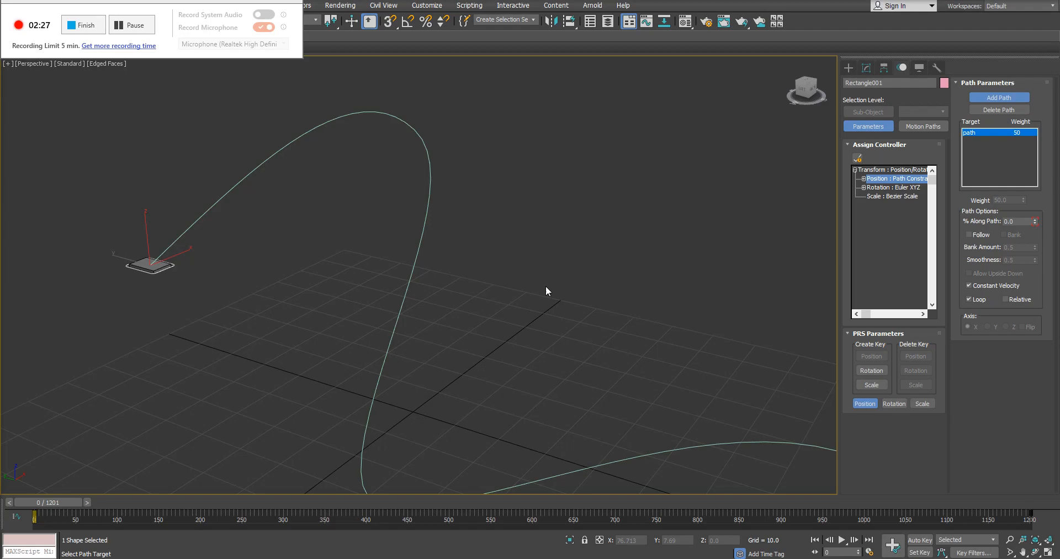
{"action": "mouse_move", "coordinate": [586, 278]}
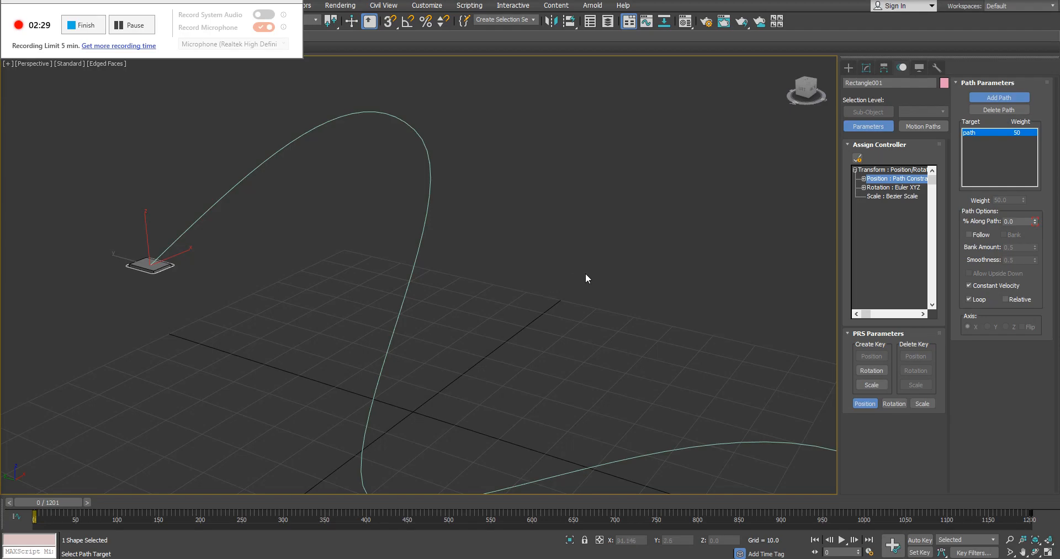
{"action": "mouse_move", "coordinate": [983, 236]}
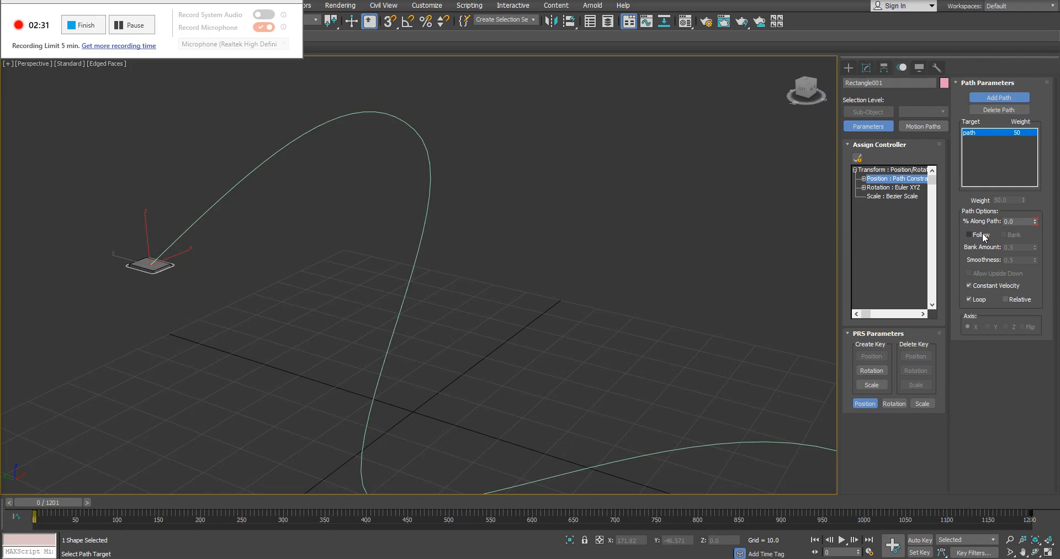
Step: Enable Follow in Path Options and scrub the timeline to preview the turning
{"action": "left_click", "coordinate": [969, 235]}
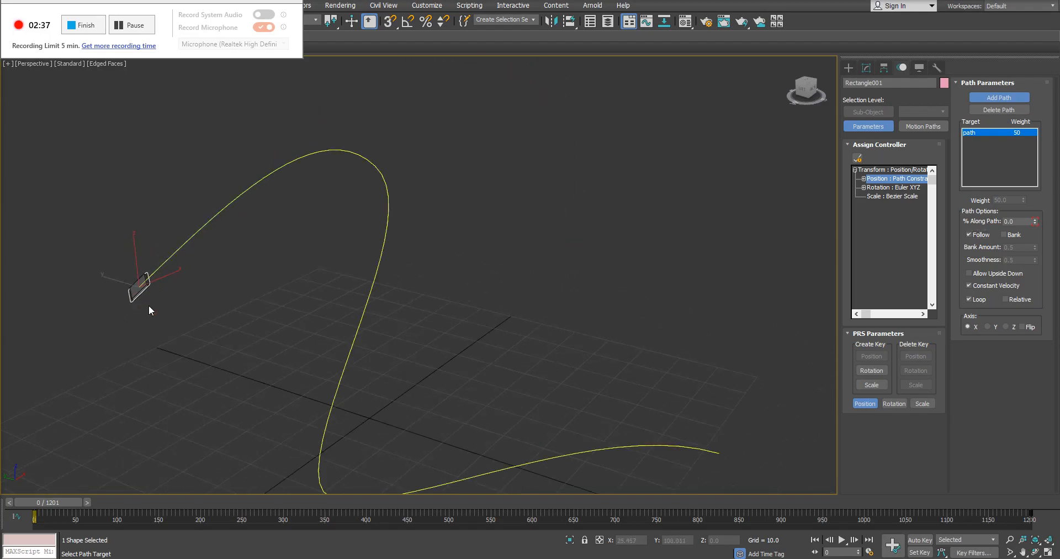
{"action": "left_click_drag", "start_coordinate": [17, 516], "coordinate": [249, 516]}
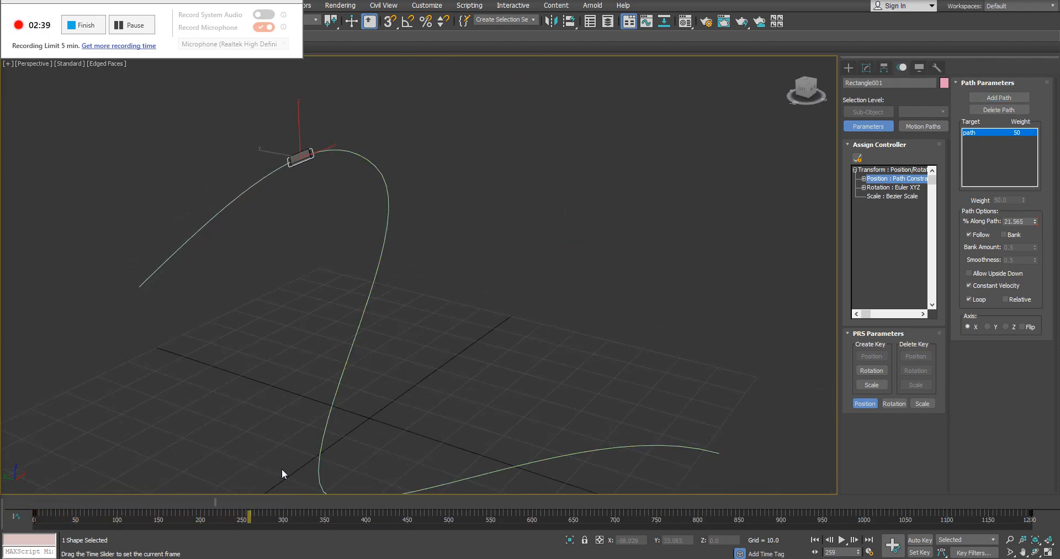
{"action": "left_click_drag", "start_coordinate": [247, 516], "coordinate": [496, 516]}
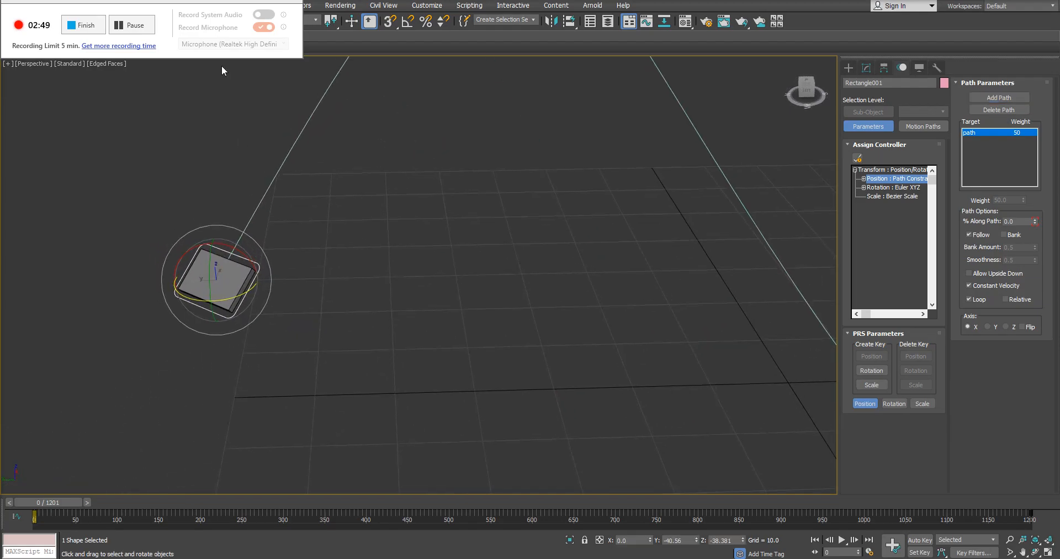
{"action": "mouse_move", "coordinate": [203, 1]}
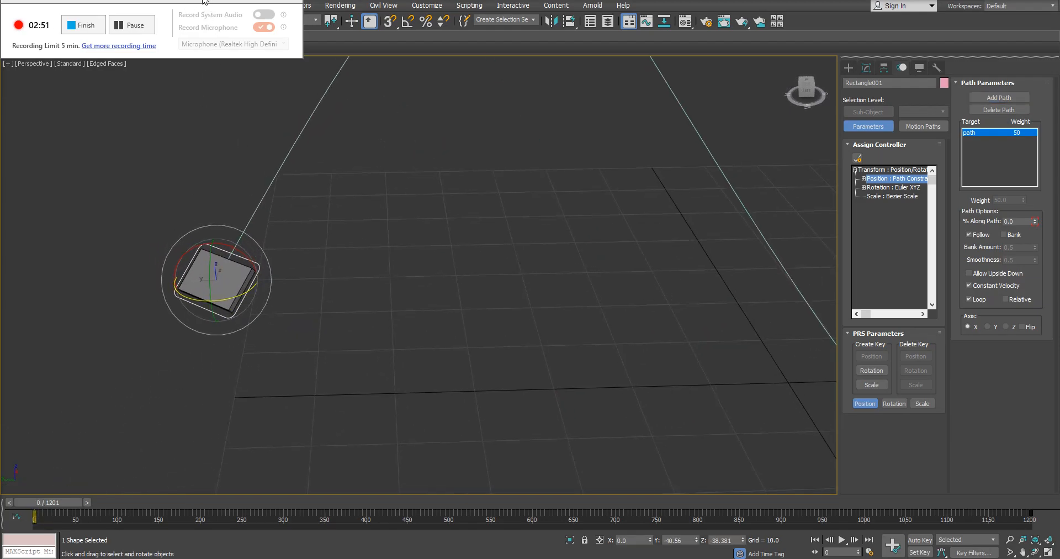
Step: Set the reference coordinate system to Local and scrub the rectangle along the path
{"action": "left_click", "coordinate": [296, 19]}
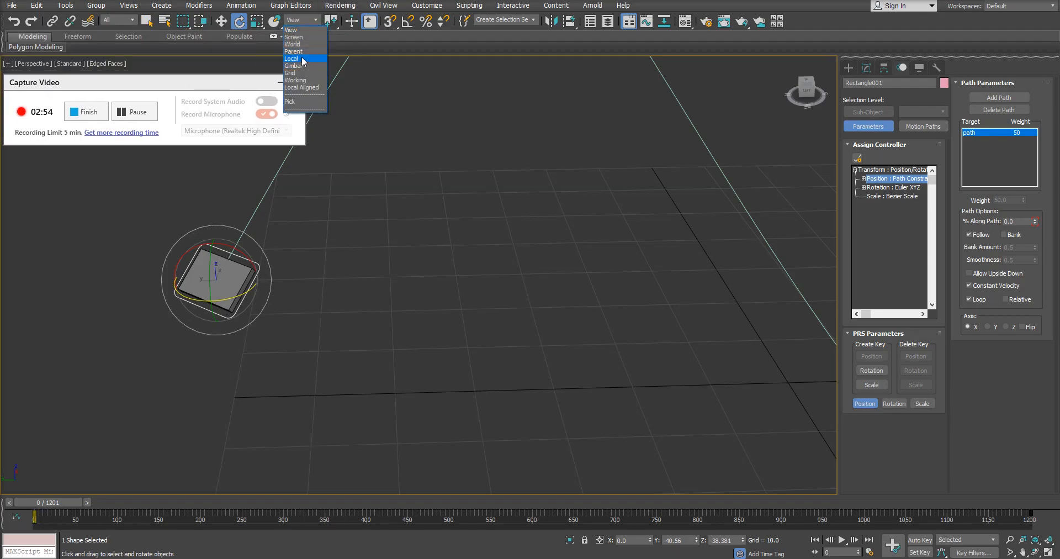
{"action": "left_click", "coordinate": [292, 58]}
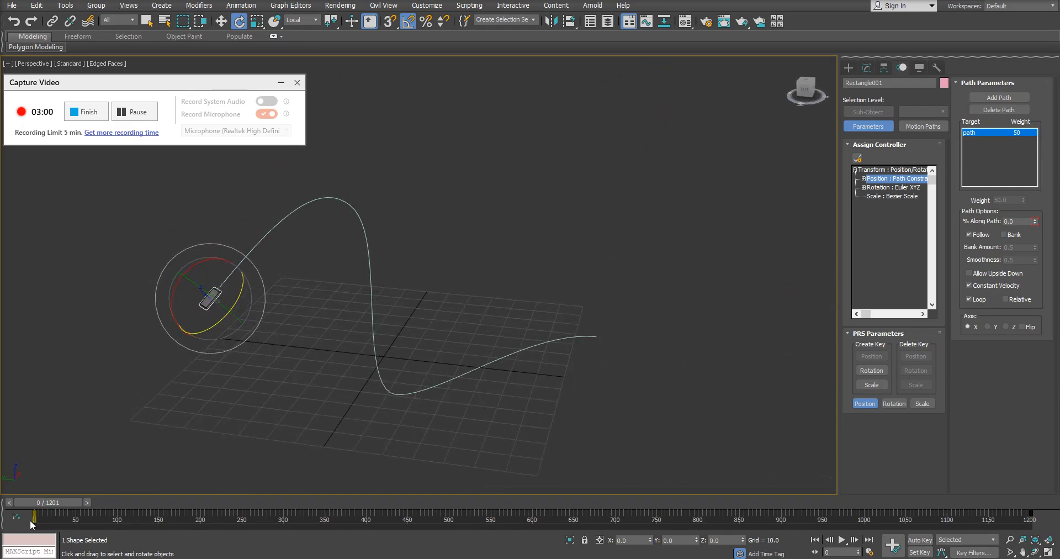
{"action": "left_click_drag", "start_coordinate": [15, 516], "coordinate": [308, 516]}
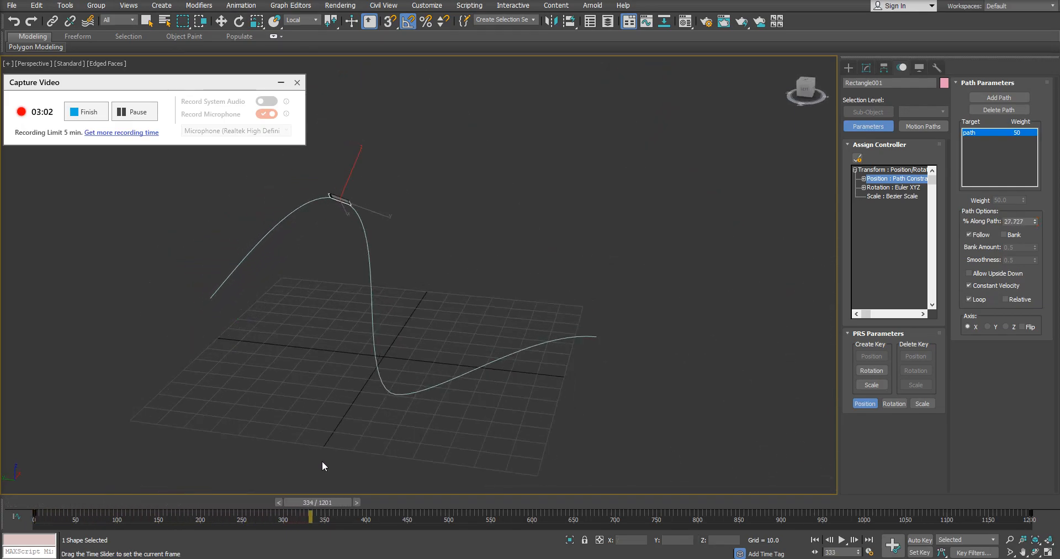
{"action": "left_click_drag", "start_coordinate": [308, 515], "coordinate": [663, 515]}
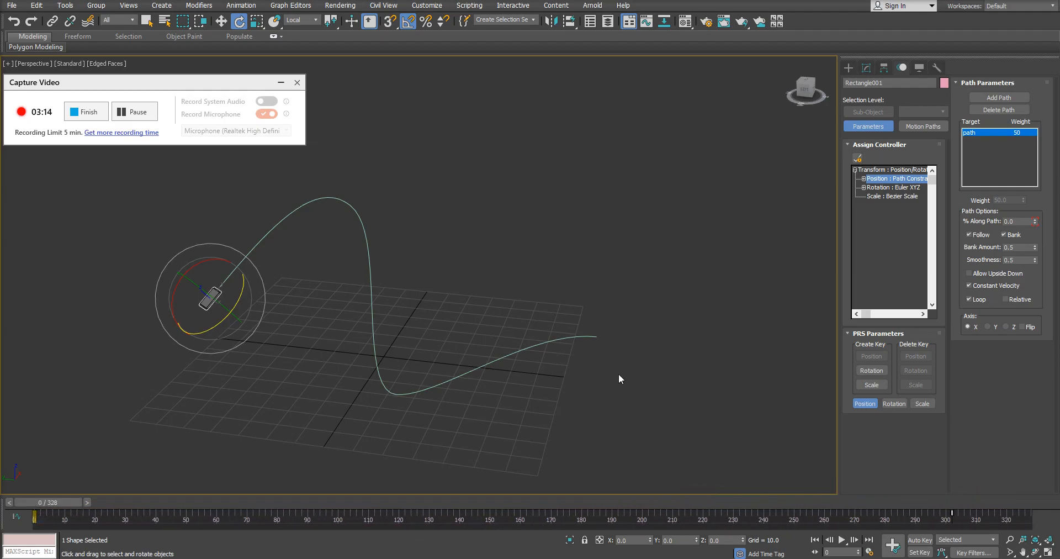
Step: Play the rectangle's banking animation along the spline
{"action": "left_click", "coordinate": [842, 539]}
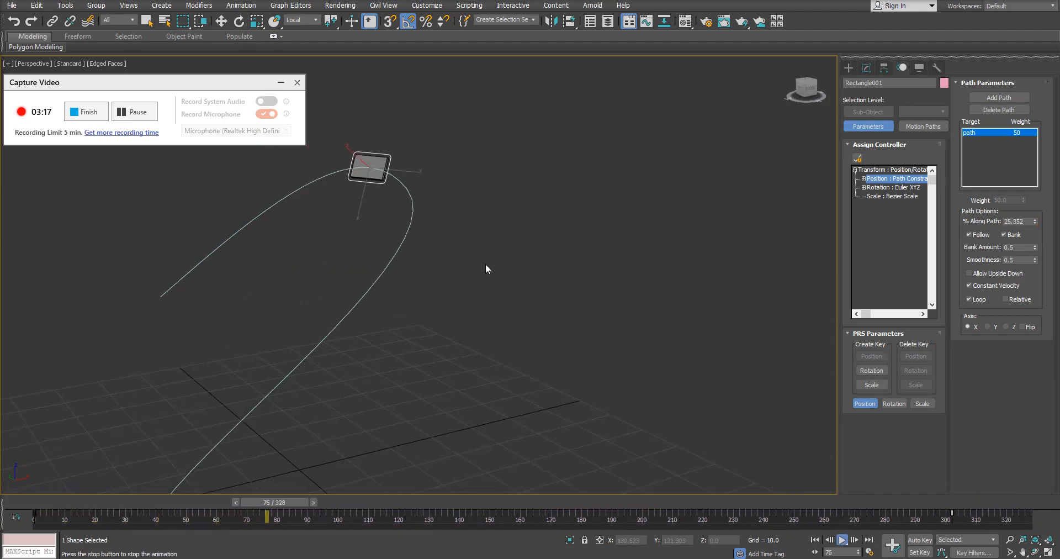